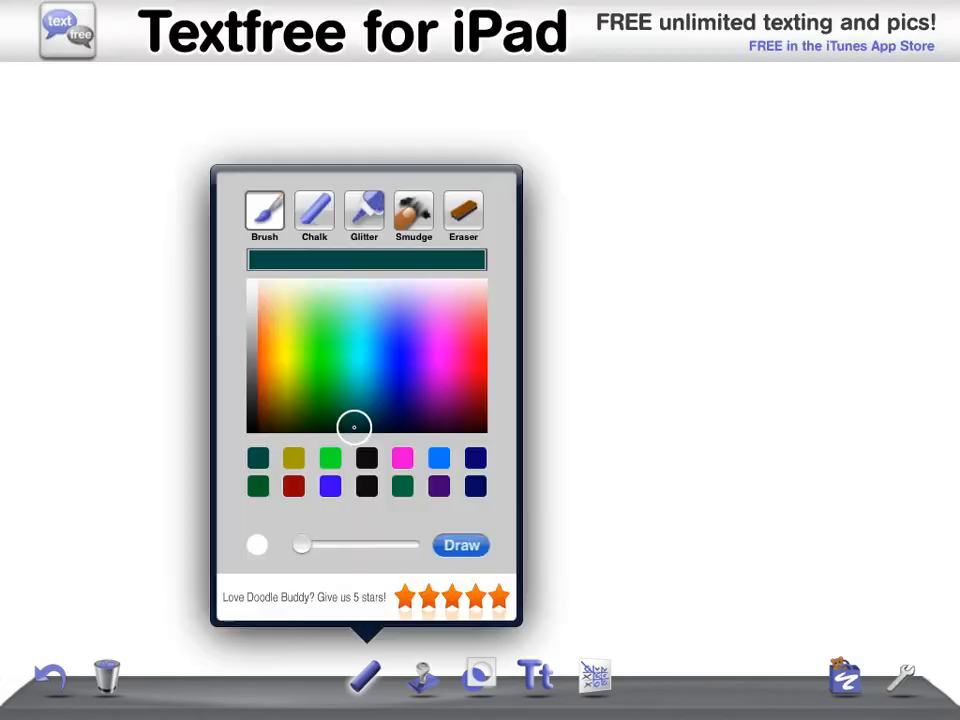
- Set the brush colour to purple and return to drawing mode
left_click(430, 390)
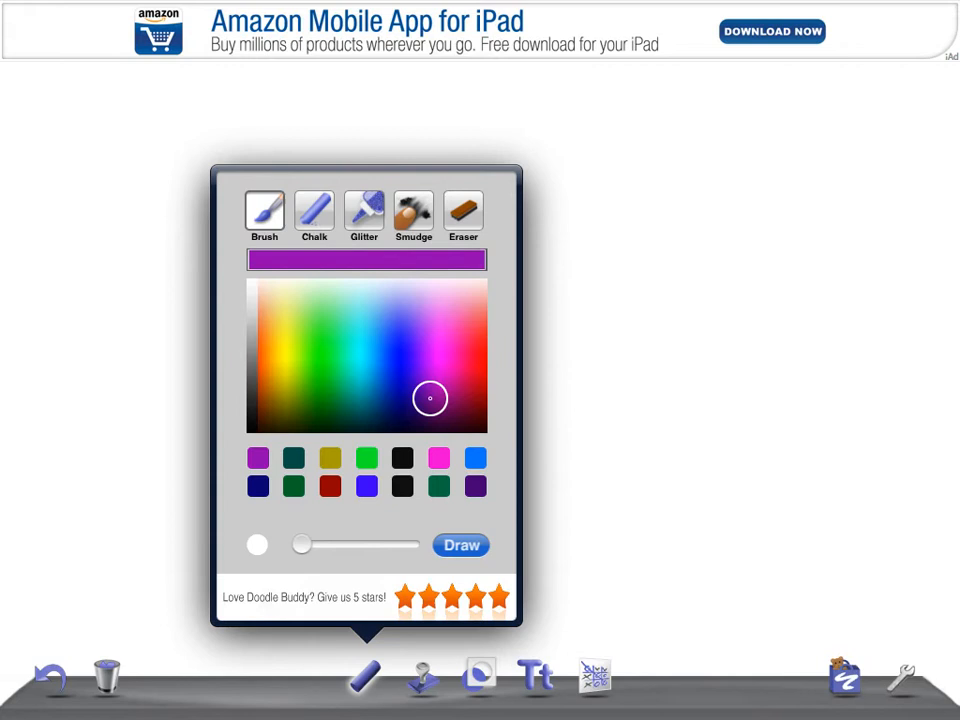
left_click(460, 545)
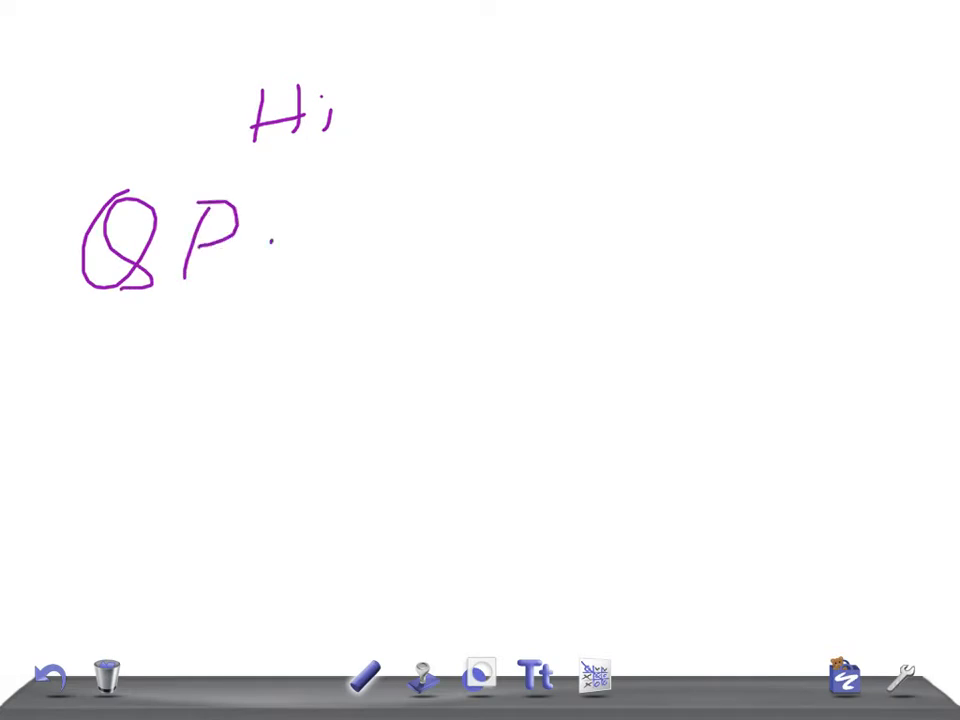
- Clear the whole drawing and confirm to leave a blank board
left_click(104, 690)
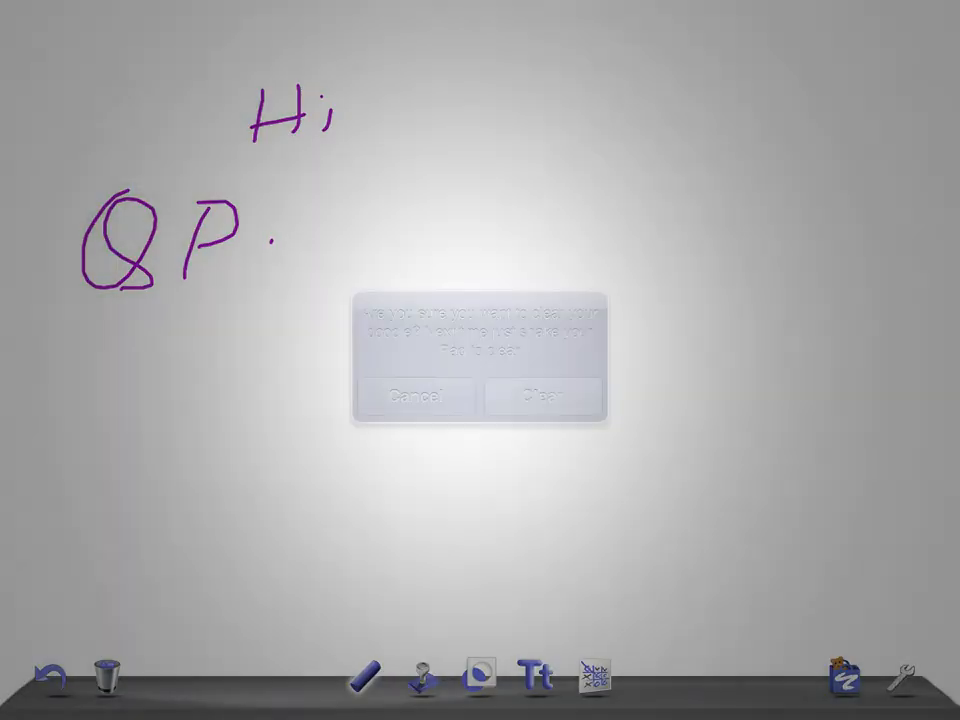
left_click(541, 396)
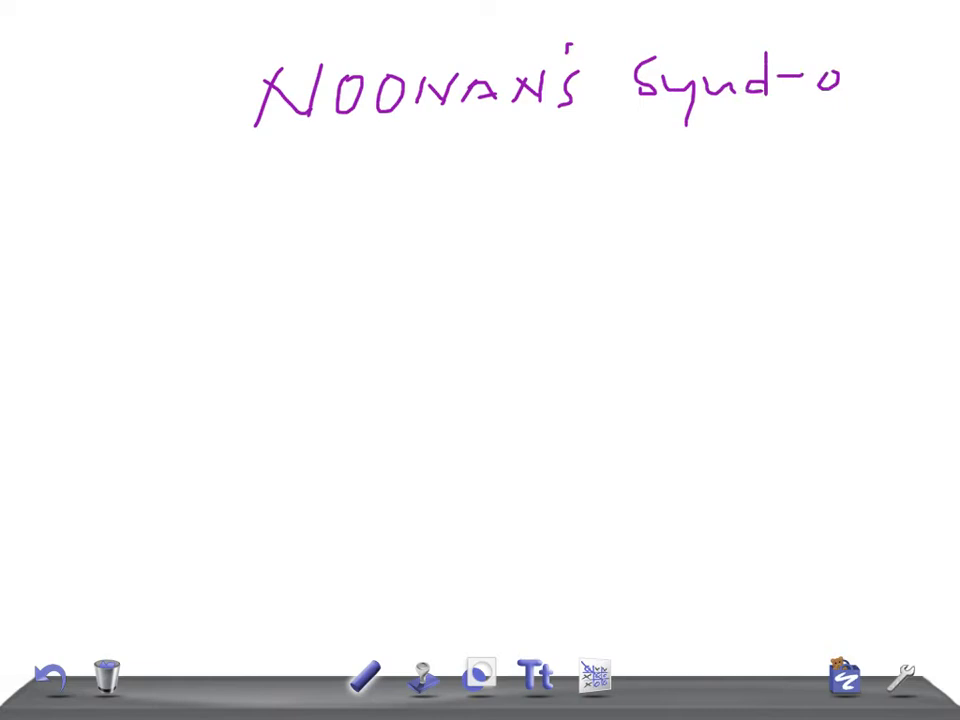
- Write the Noonan's Syndrome heading with bullets S/A D, 46XX, 46XY, Ch 12 and M/F
left_click_drag(820, 85, 900, 85)
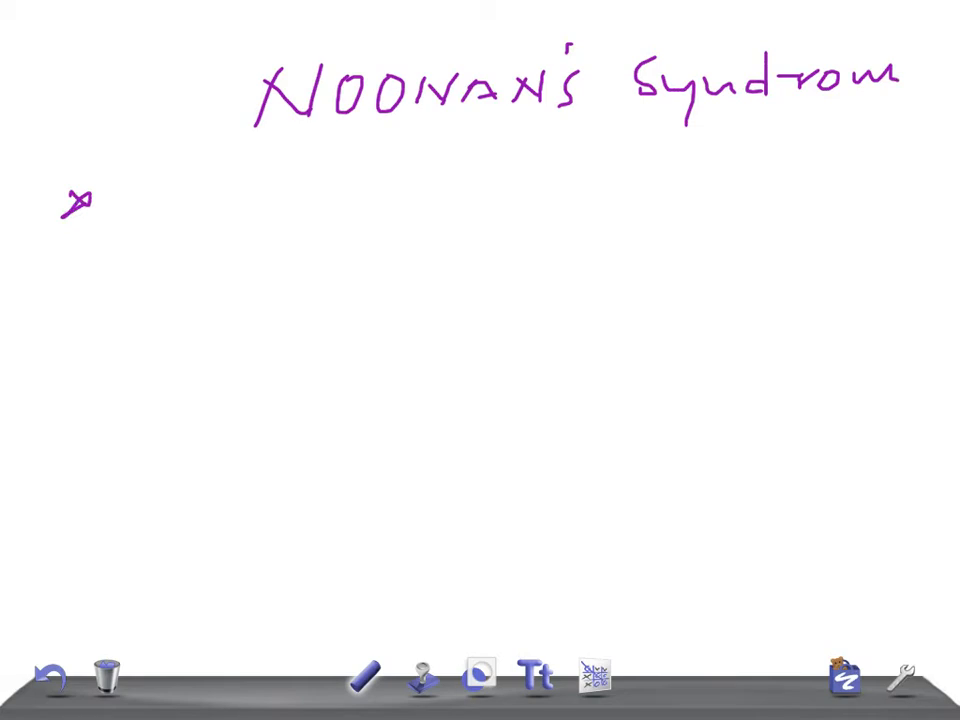
left_click_drag(110, 198, 210, 200)
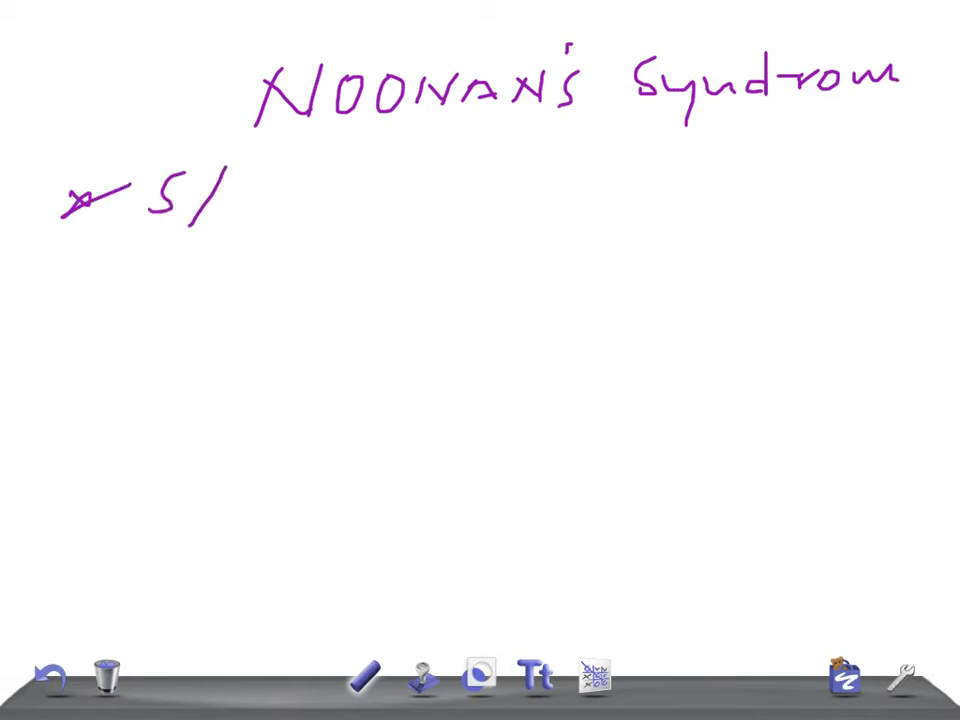
left_click_drag(230, 195, 310, 200)
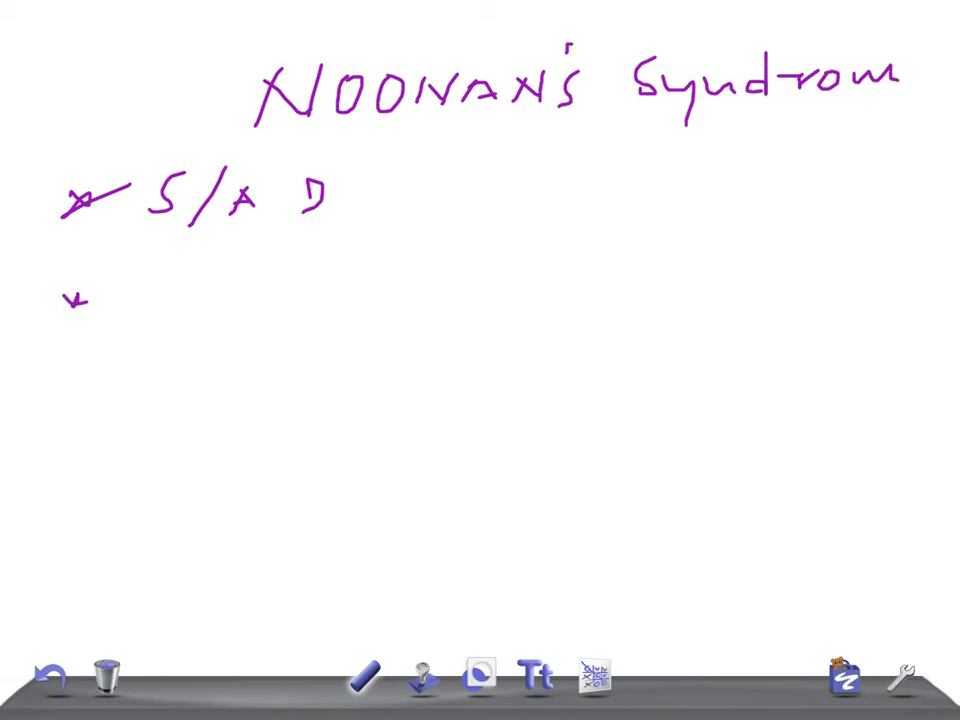
type("46 x")
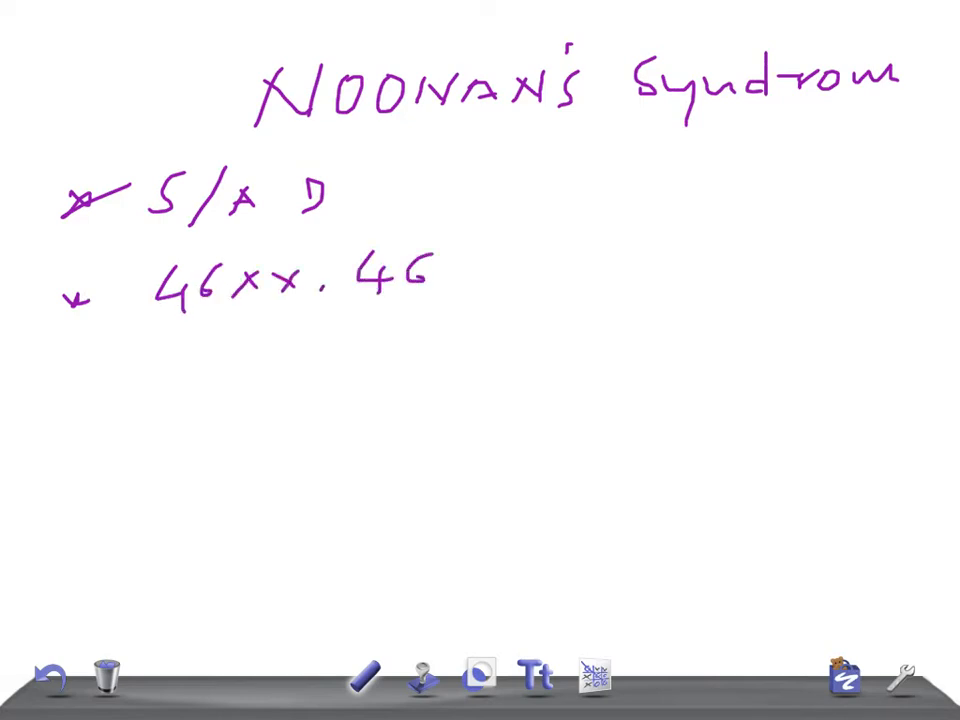
type("XY")
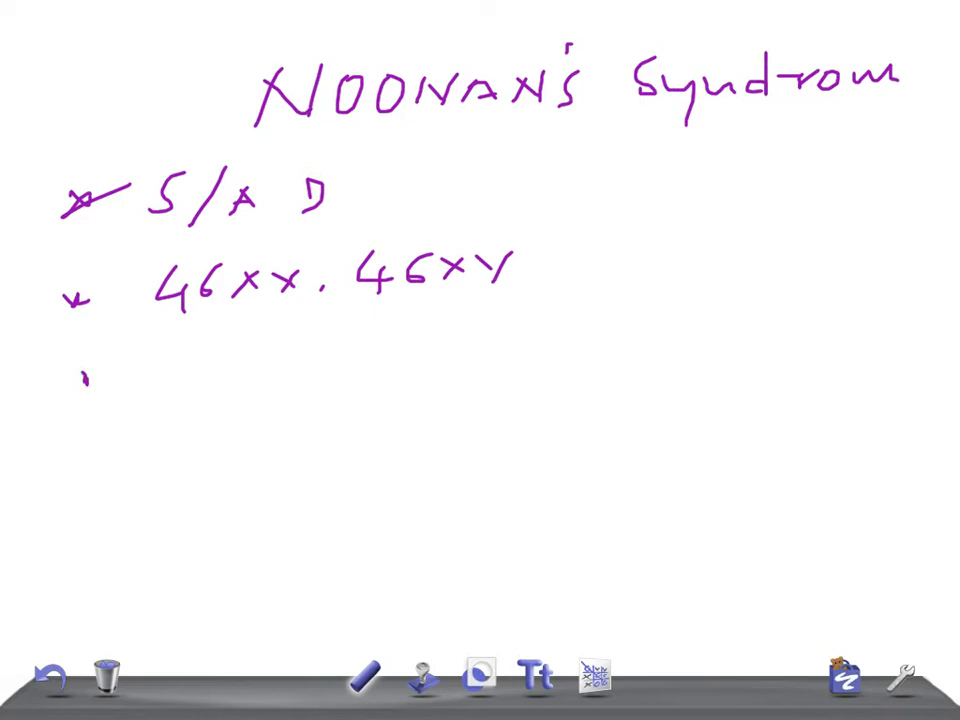
left_click_drag(90, 375, 215, 355)
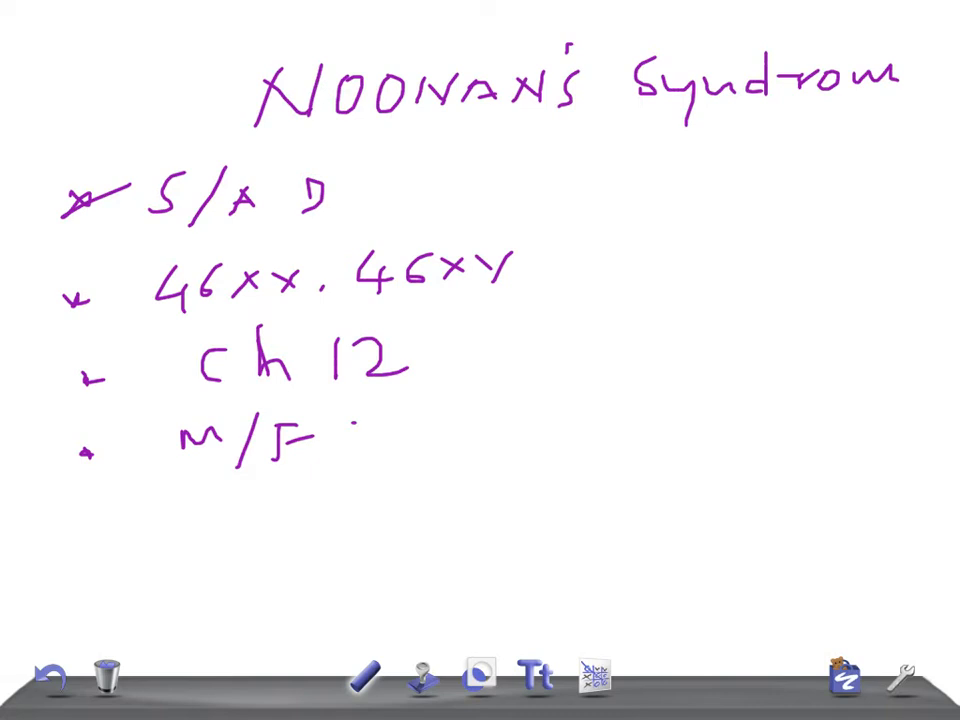
- Request clearing the genetics notes from the board
left_click(104, 681)
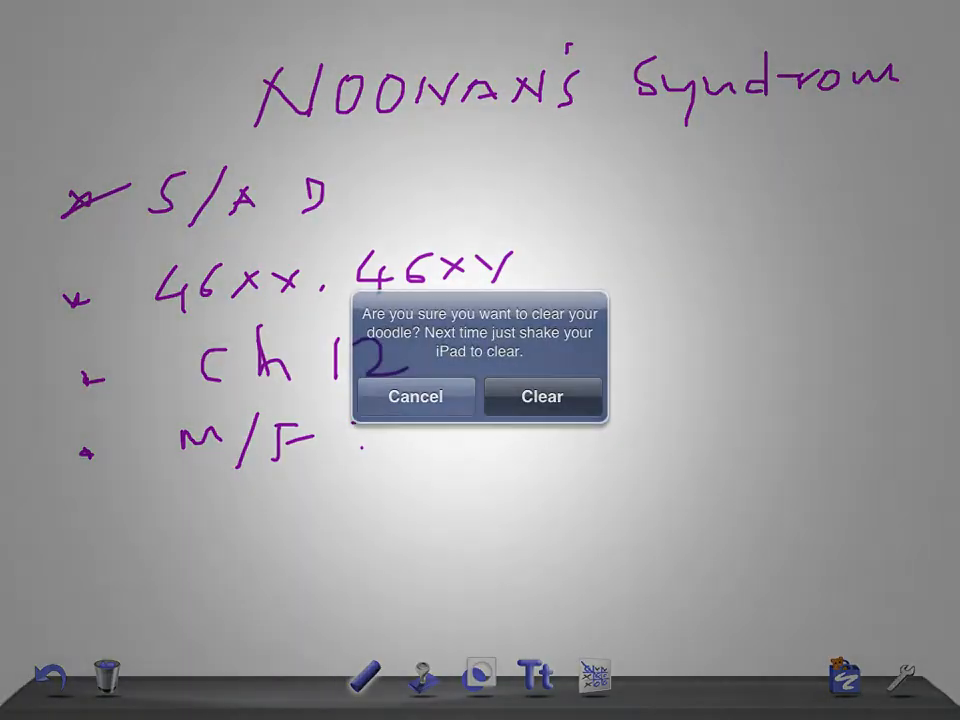
- Confirm the clear, sketch a face with eyes, nose and mouth, and note C/F: TSF, hypertelorism
left_click(541, 396)
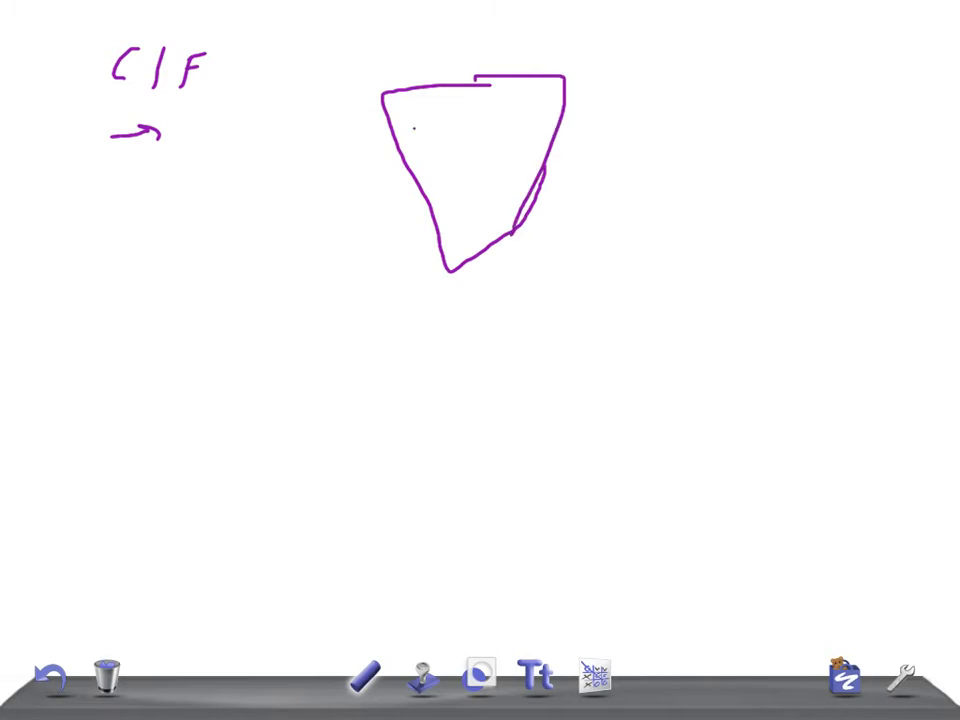
left_click_drag(480, 150, 480, 170)
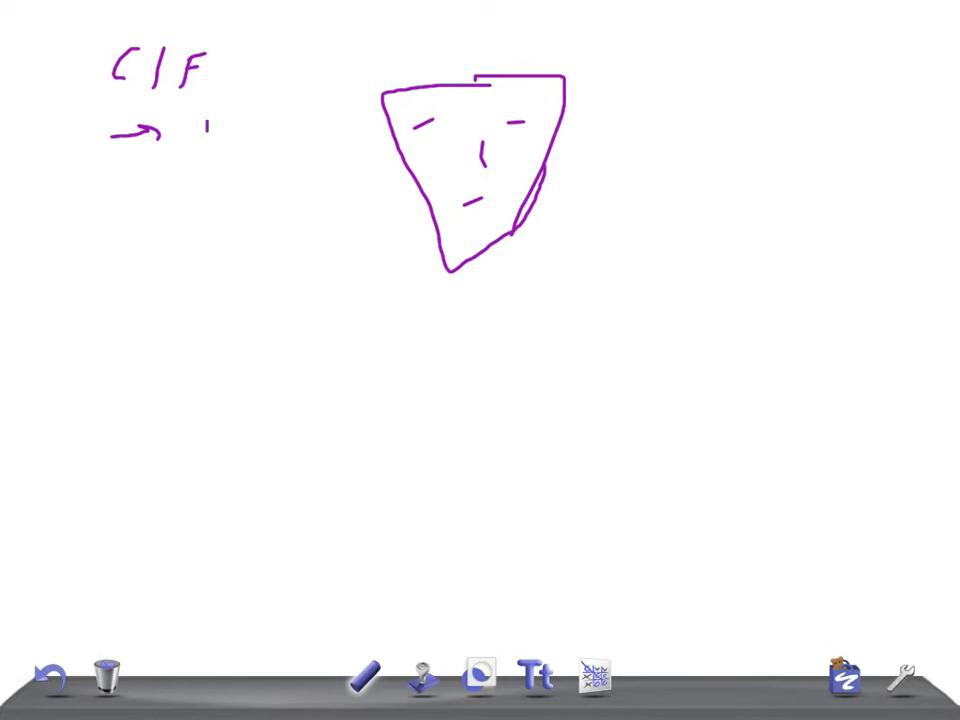
left_click_drag(195, 125, 275, 125)
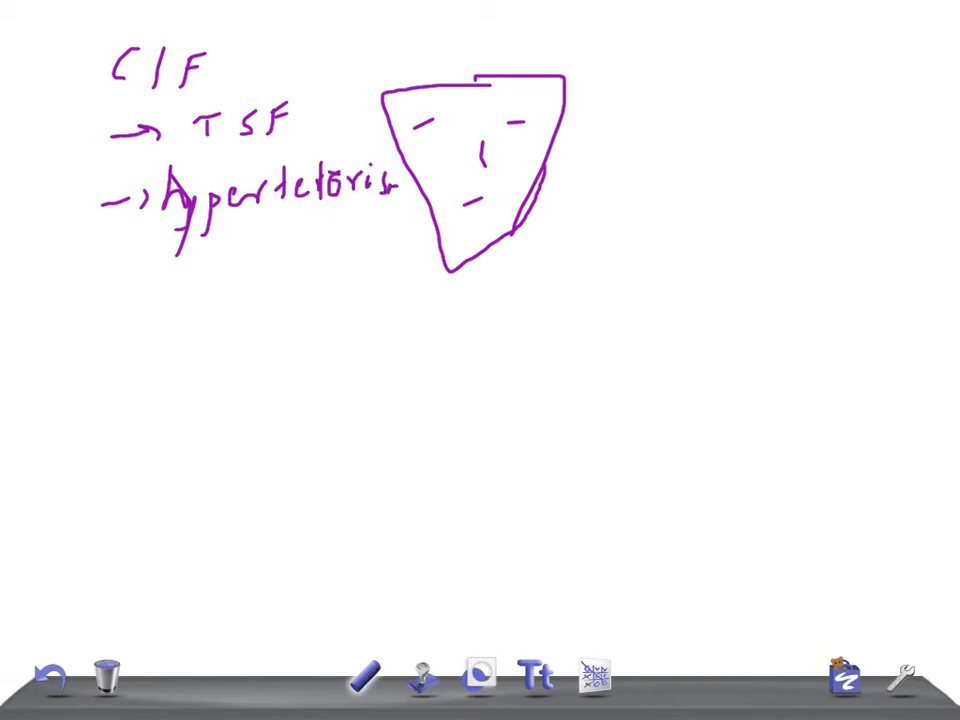
- Add an arrow bullet for down-slanting eyes, ptosis and strabismus
left_click_drag(100, 285, 140, 285)
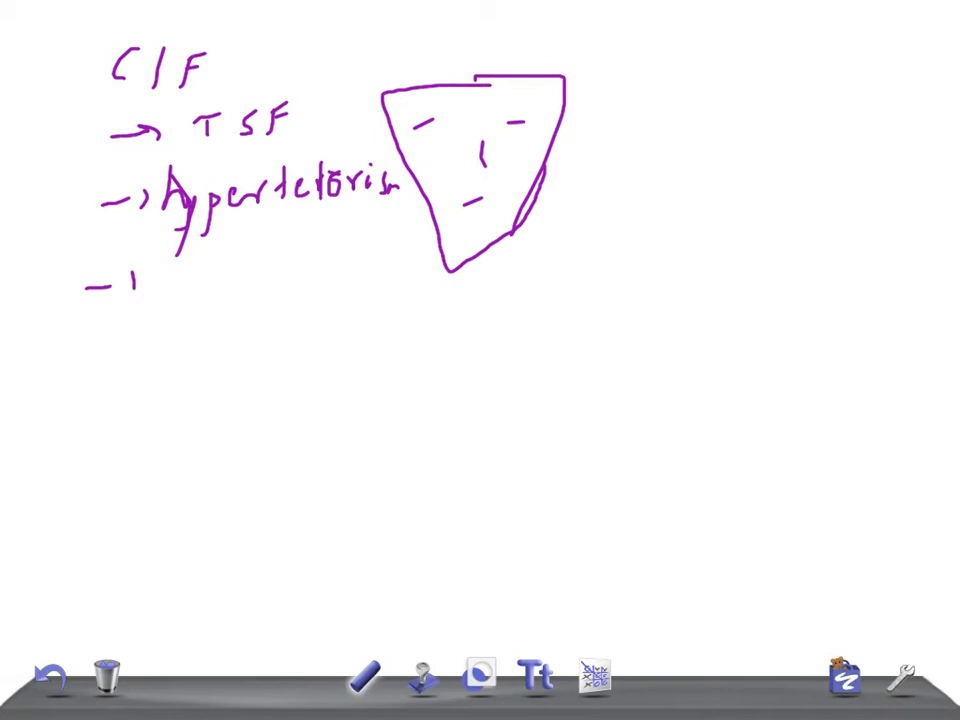
left_click_drag(155, 280, 270, 285)
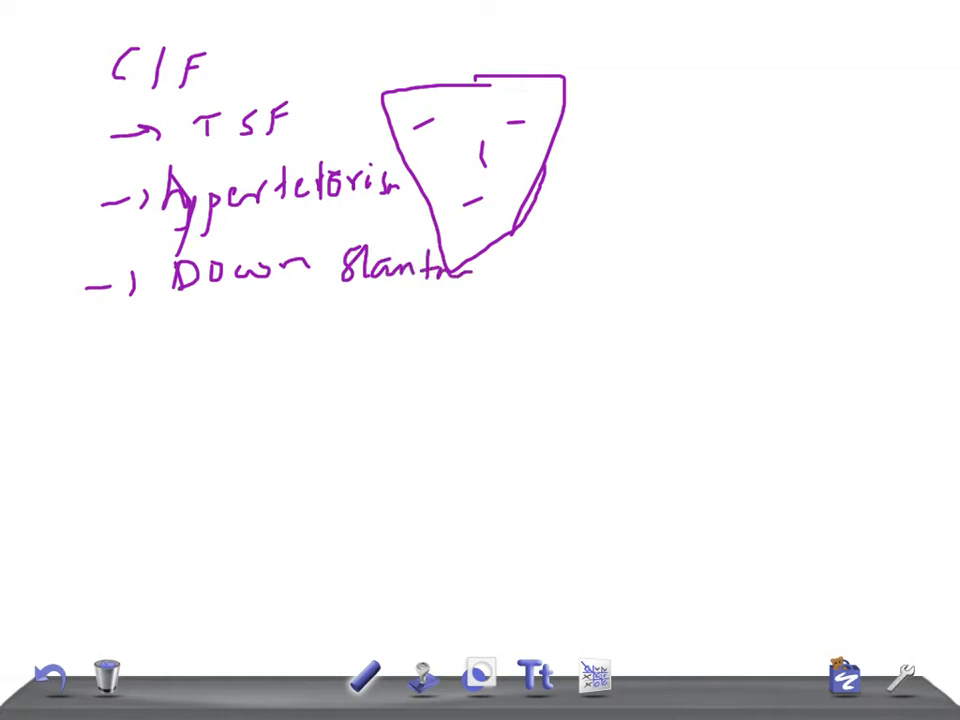
left_click_drag(470, 270, 580, 270)
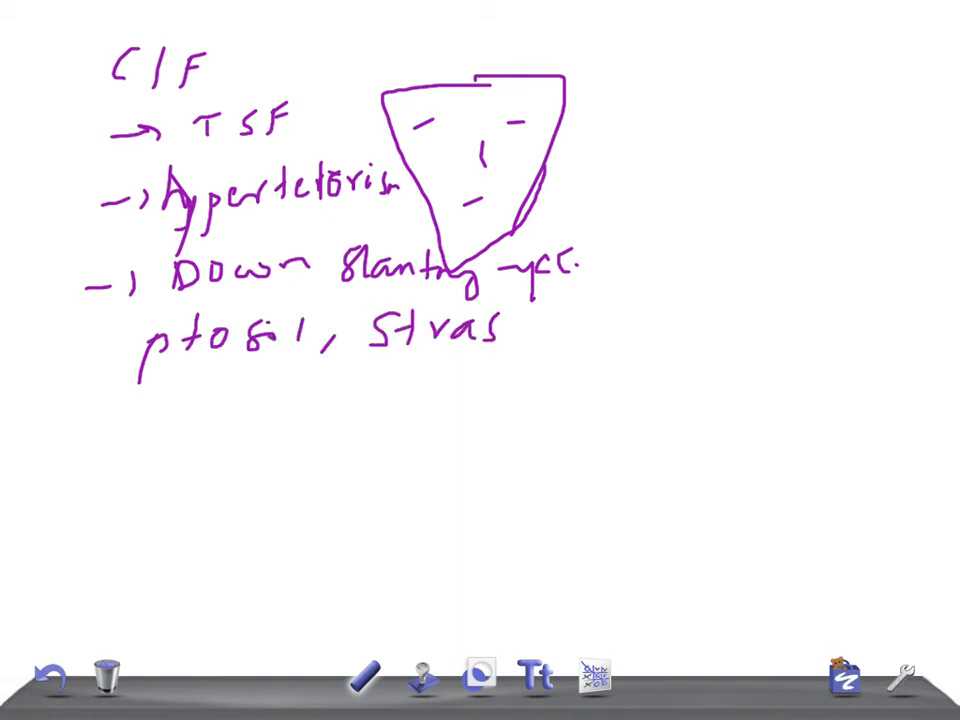
- Finish strabismus and add amblyopia, low-set ears and further findings on the next line
left_click_drag(495, 325, 555, 330)
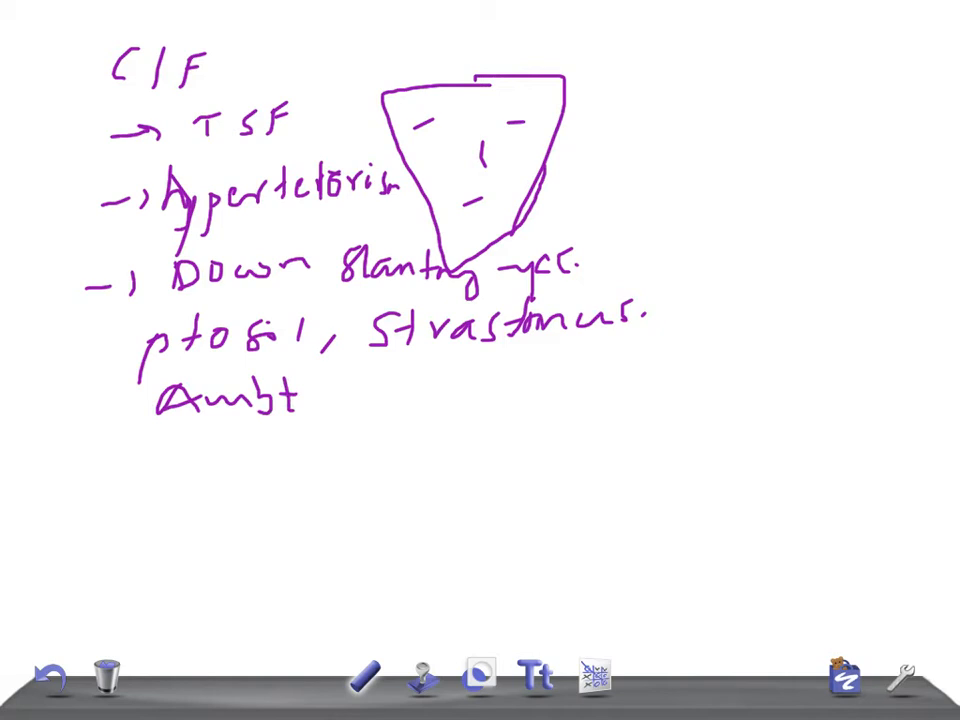
left_click_drag(290, 395, 410, 400)
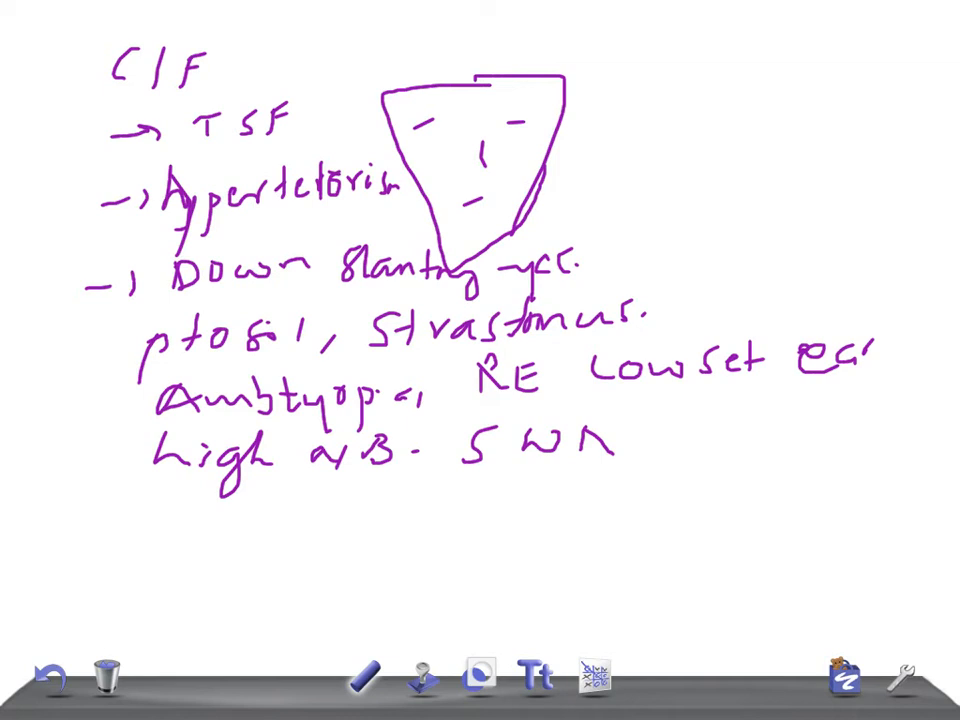
left_click_drag(95, 530, 135, 540)
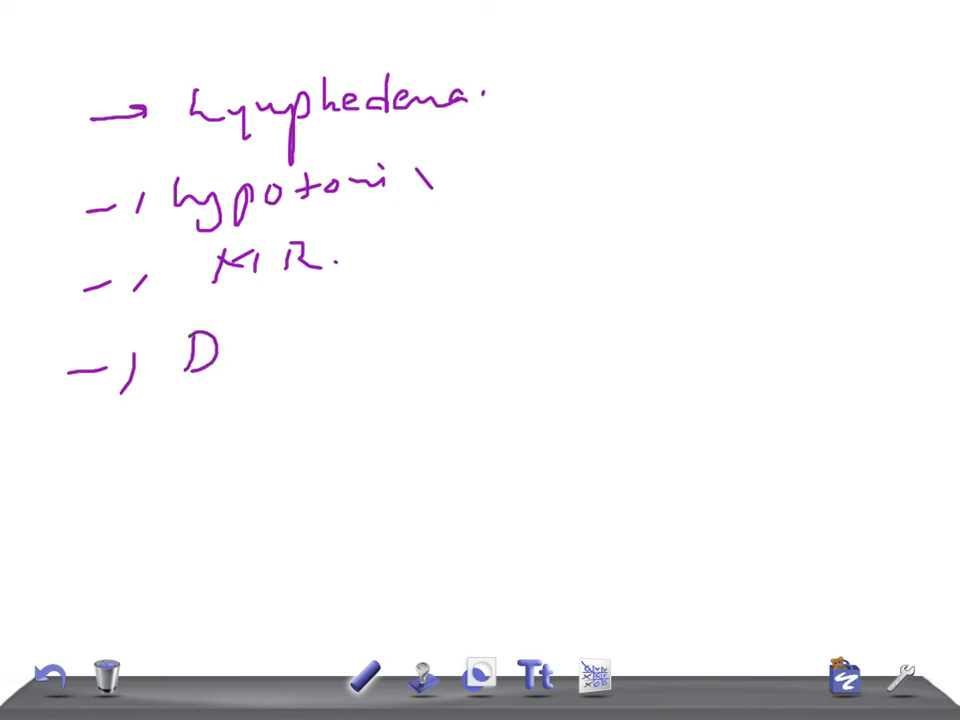
- Write the DSM, POF line and begin the next finding after it
type("S.M. POF")
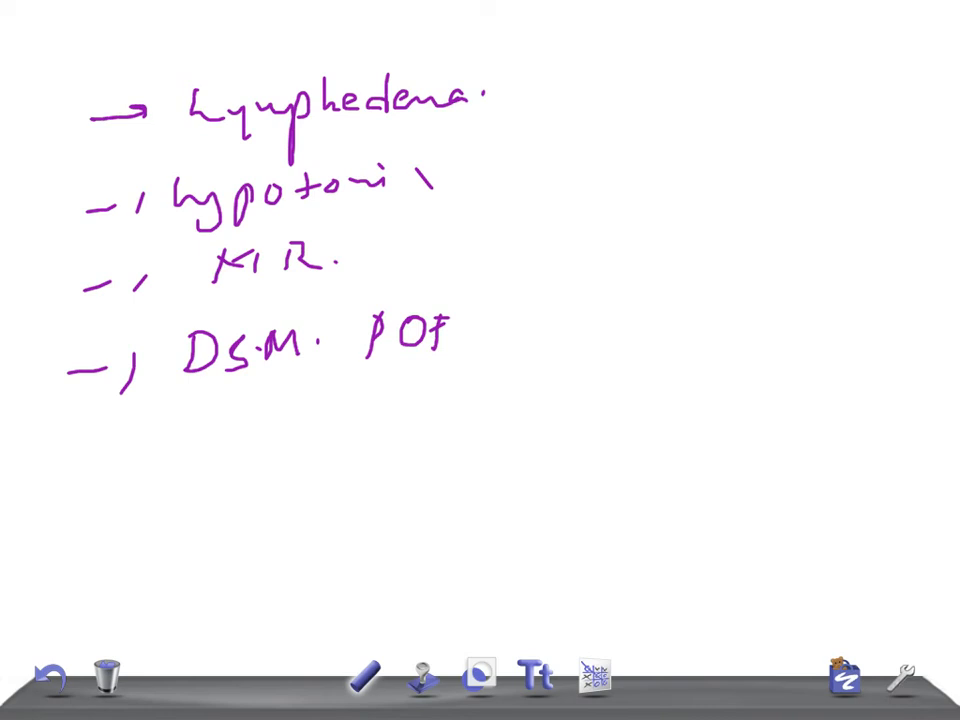
left_click_drag(460, 340, 590, 330)
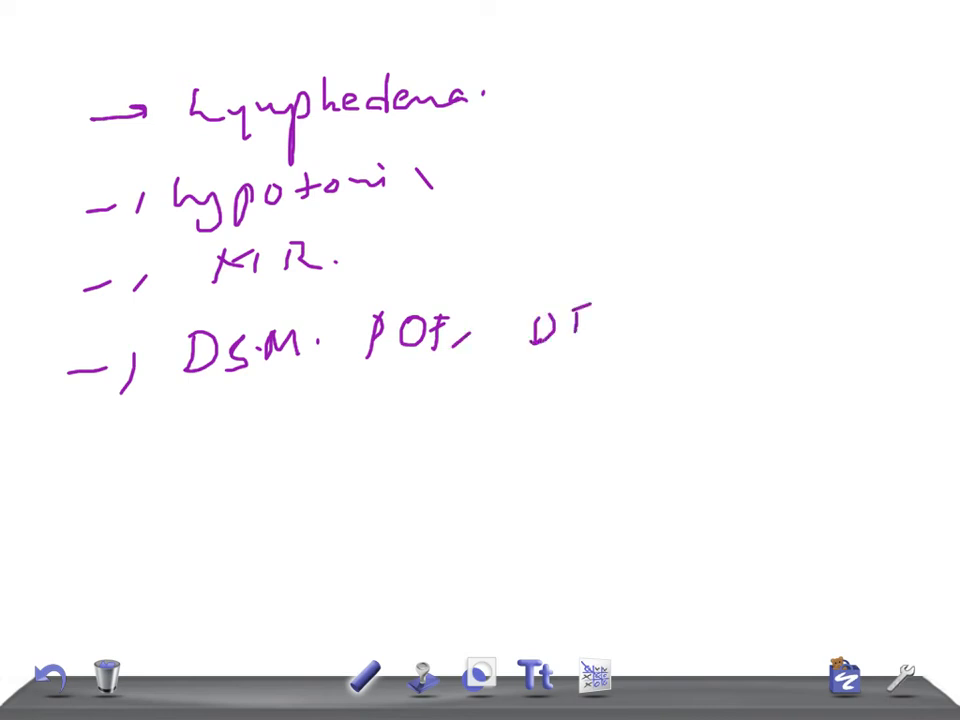